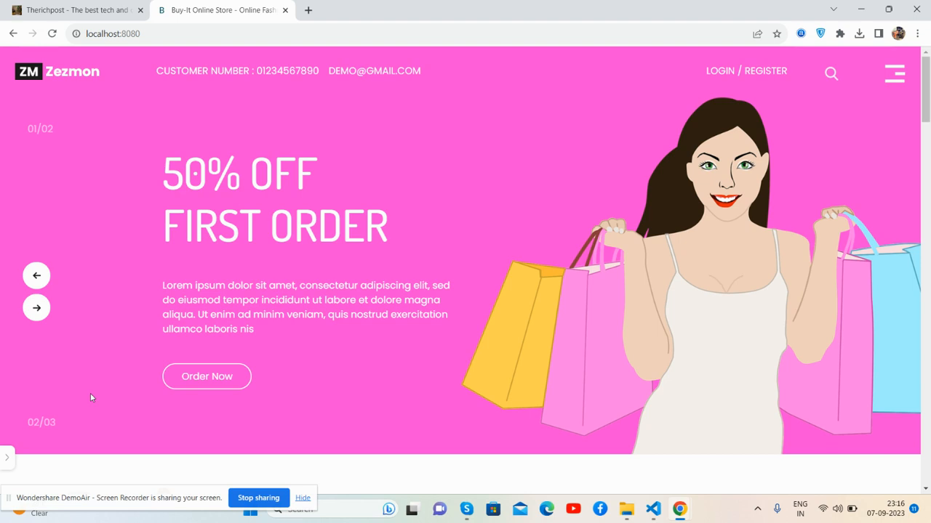
mouse_move(61, 433)
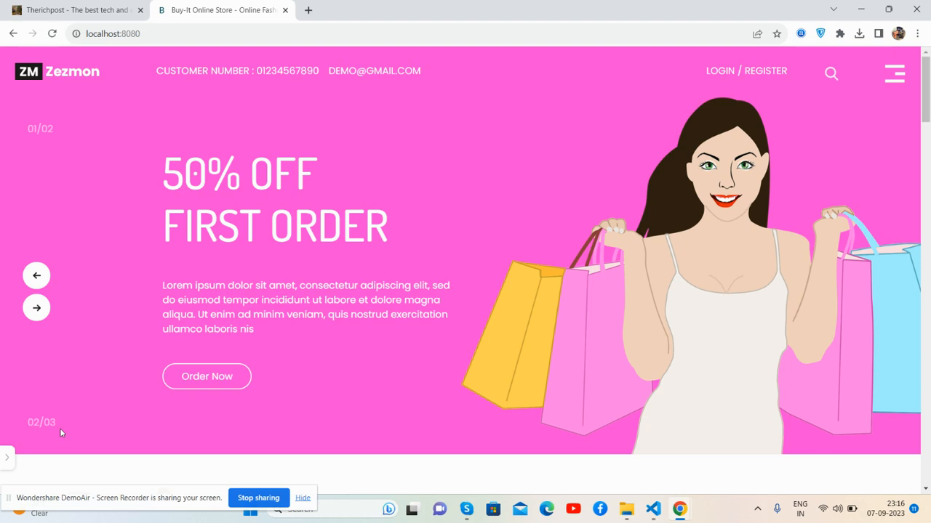
mouse_move(357, 328)
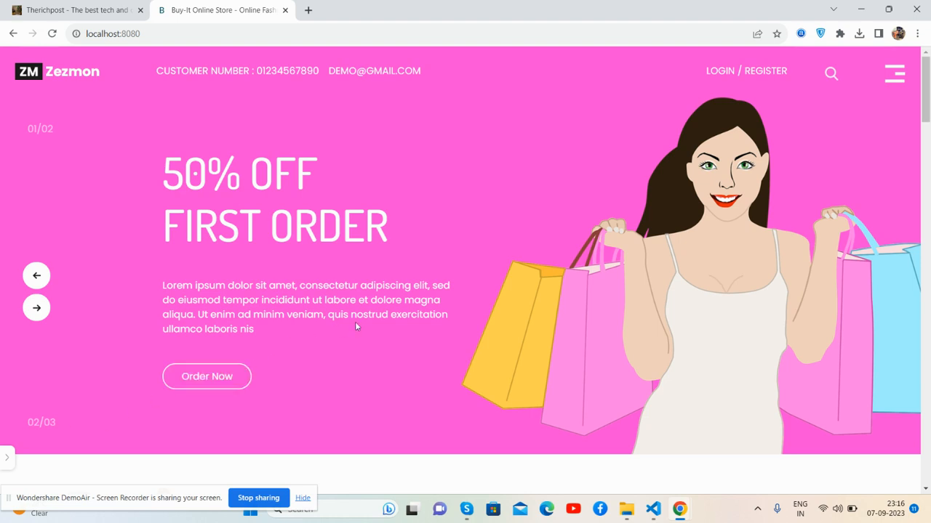
Scroll through categories, new products, offers, testimonials and newsletter down to the footer copyright
scroll(down, 3)
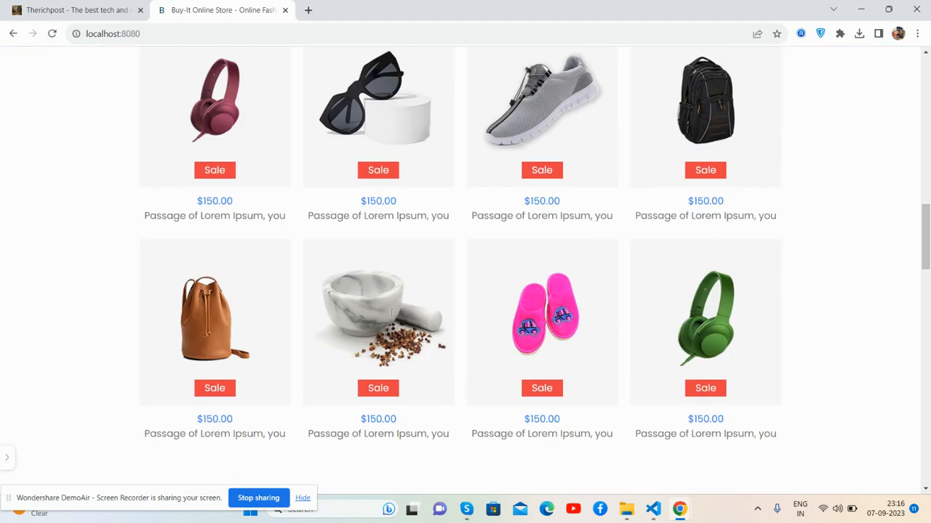
scroll(down, 3)
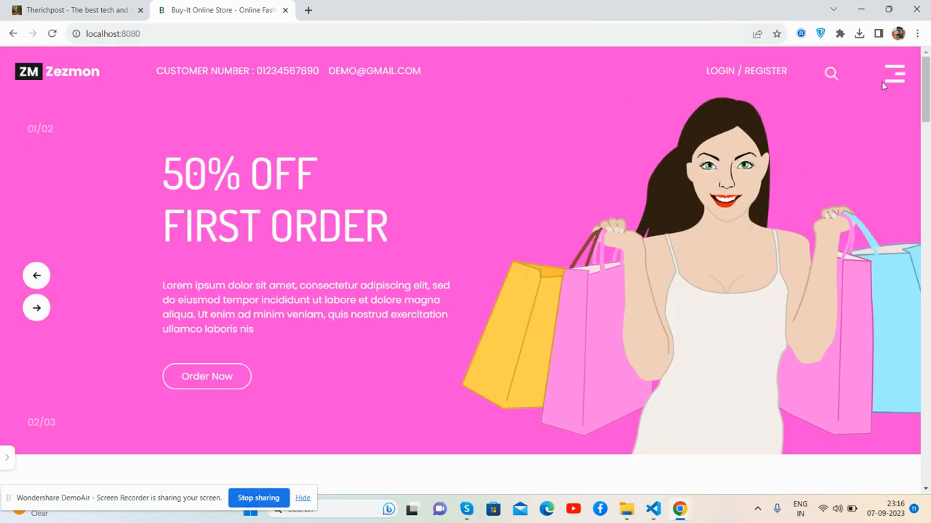
mouse_move(349, 244)
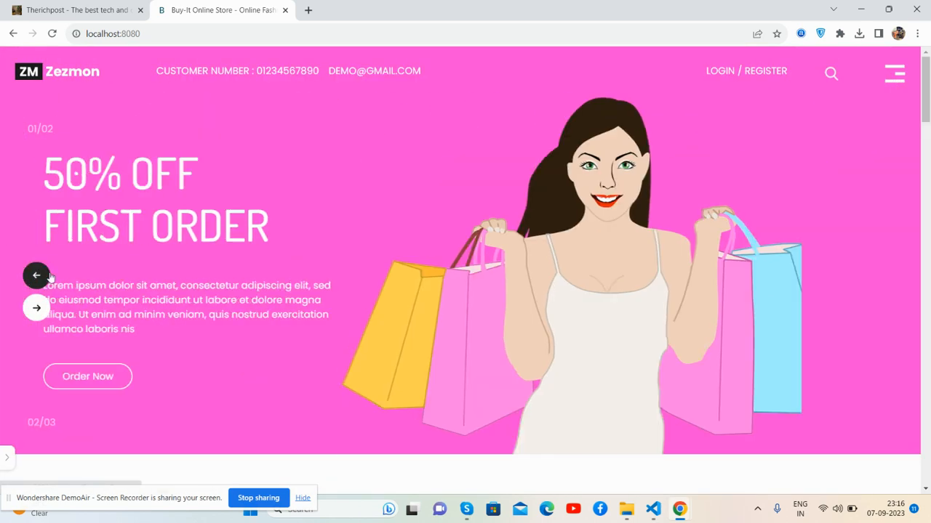
scroll(down, 3)
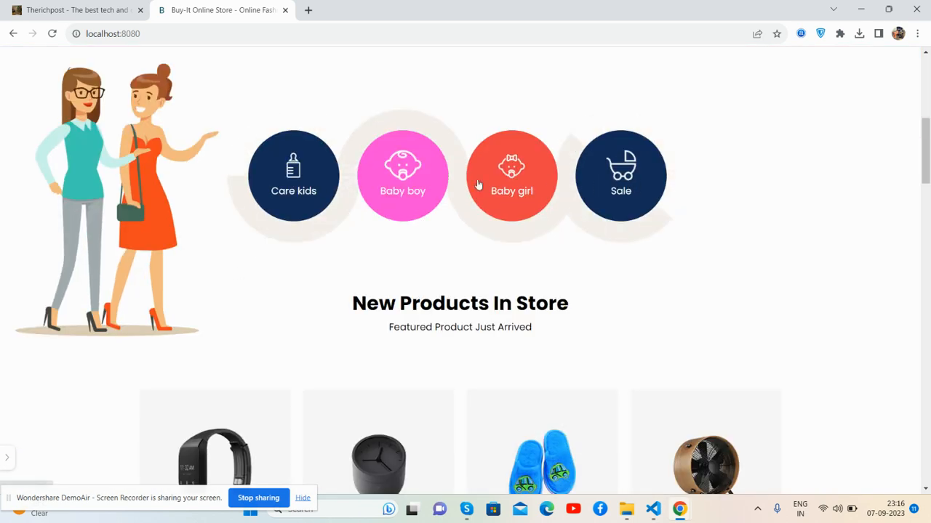
scroll(down, 3)
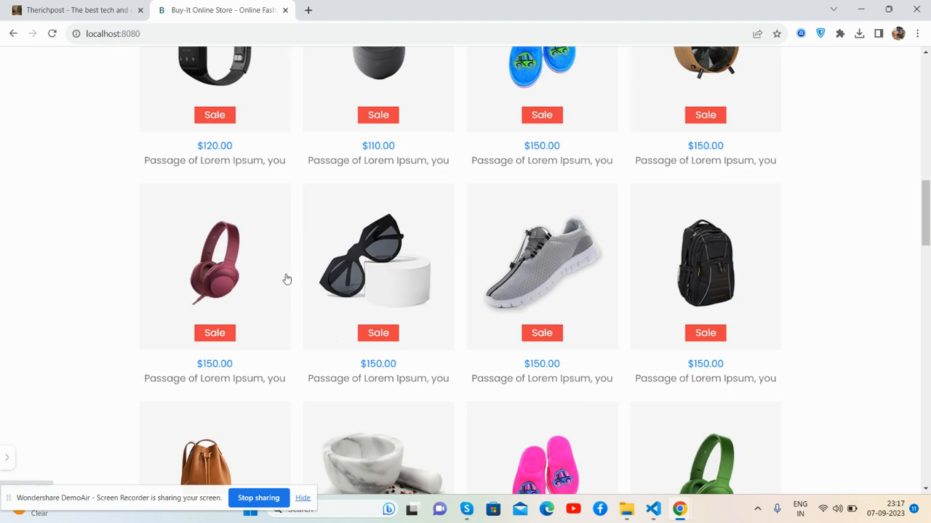
scroll(down, 3)
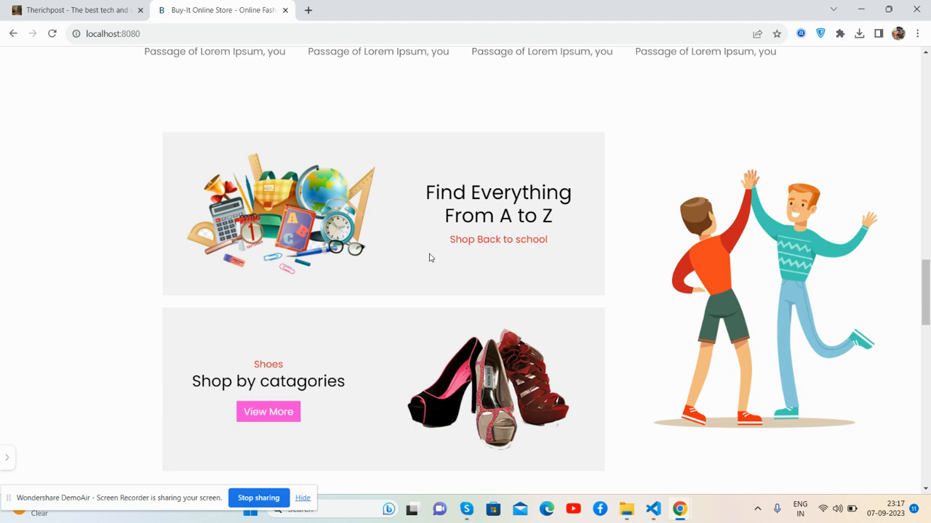
scroll(down, 3)
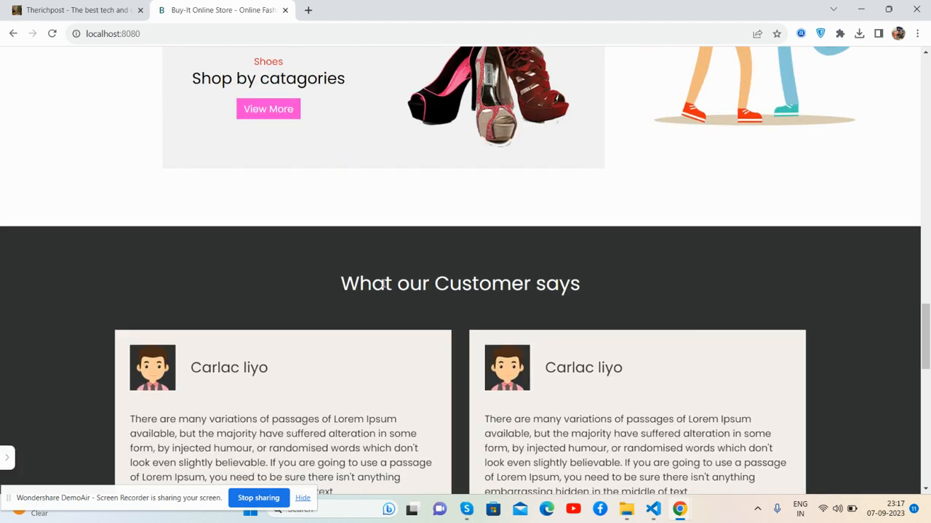
scroll(down, 3)
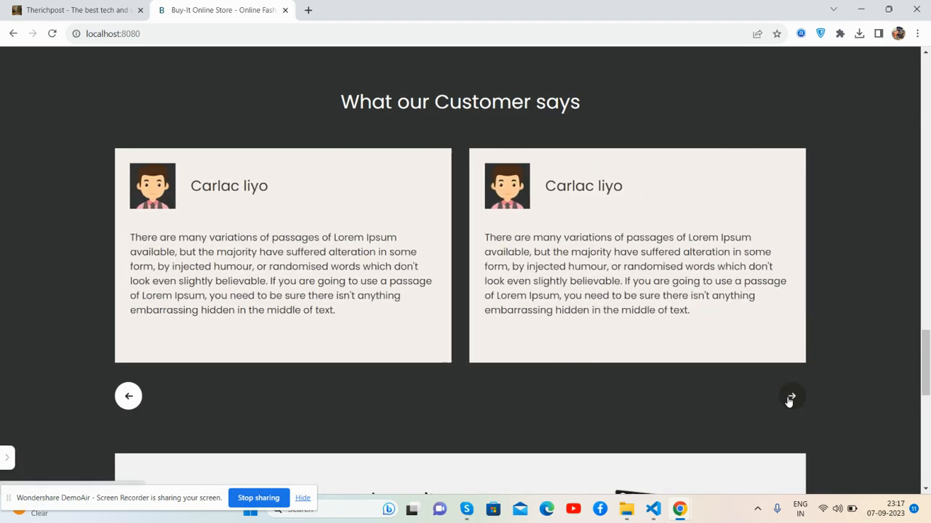
scroll(down, 3)
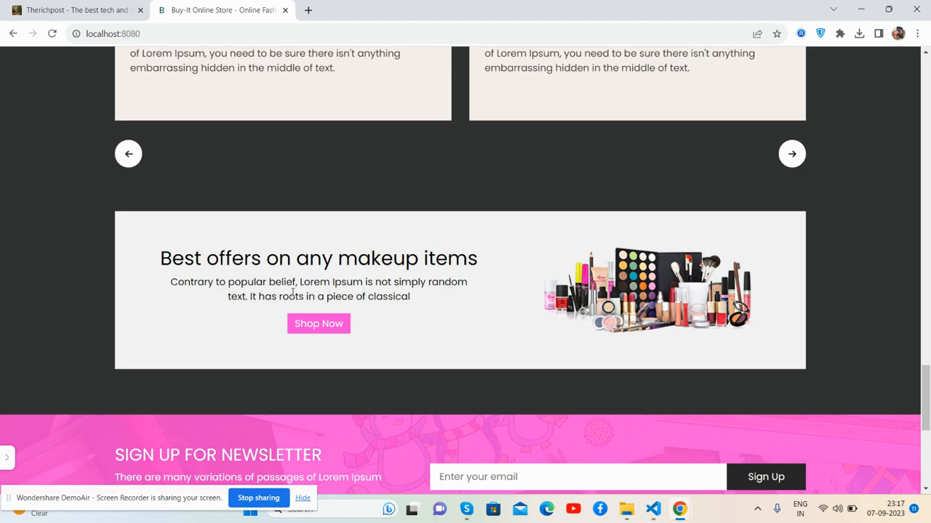
scroll(down, 3)
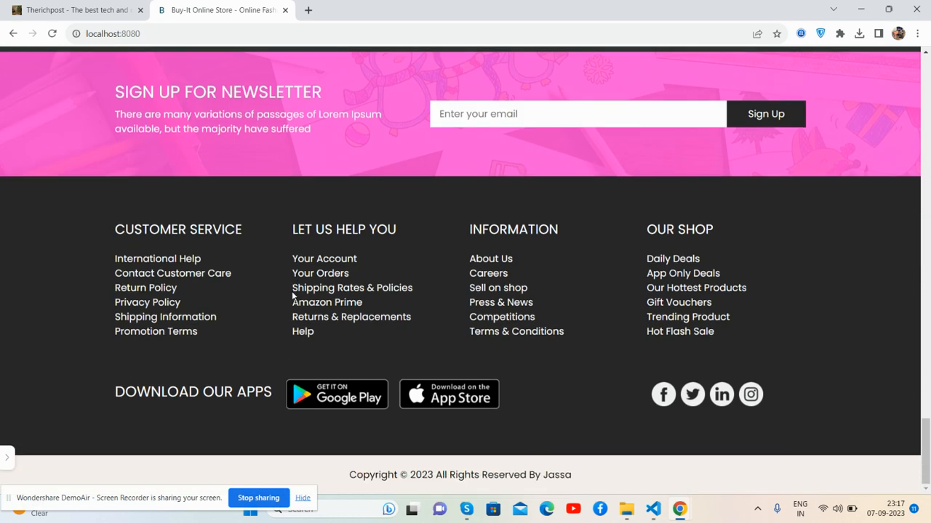
scroll(up, 3)
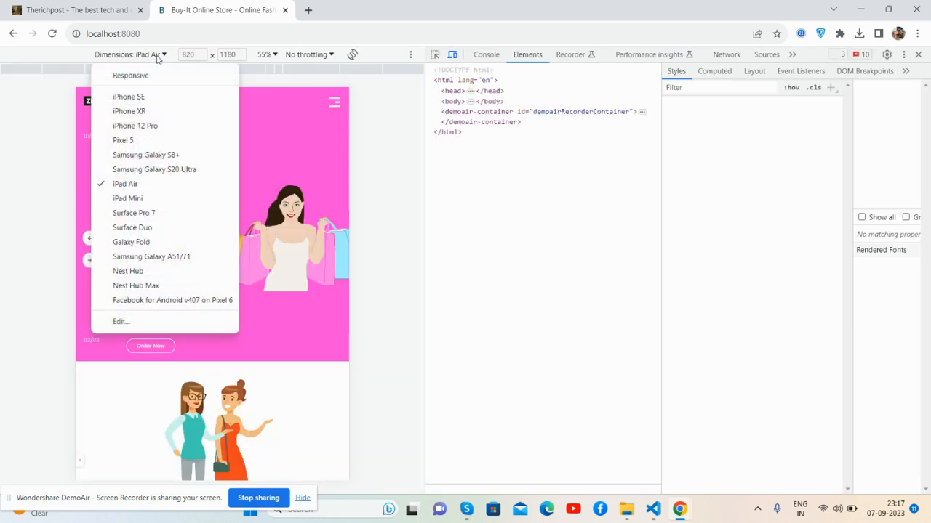
Preview the store at iPhone 12 Pro size in DevTools device emulation and scroll it
click(134, 125)
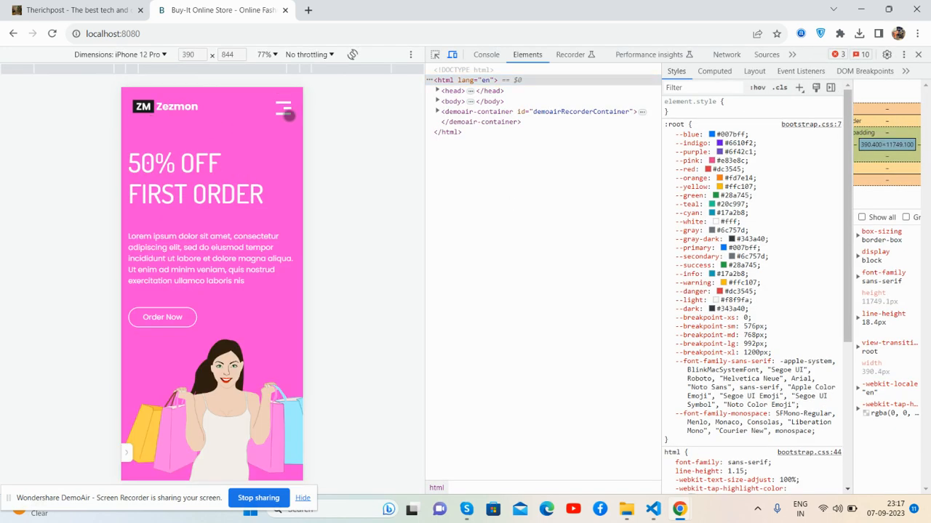
scroll(down, 3)
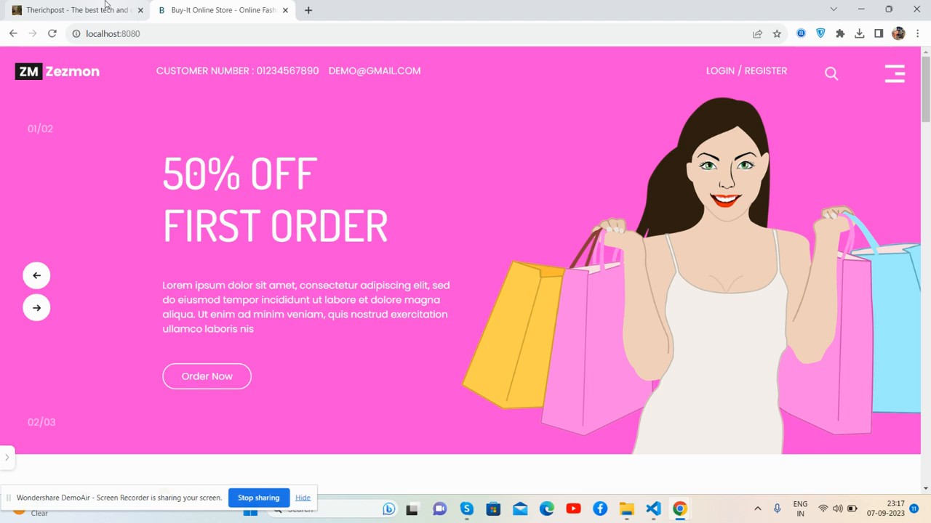
click(80, 9)
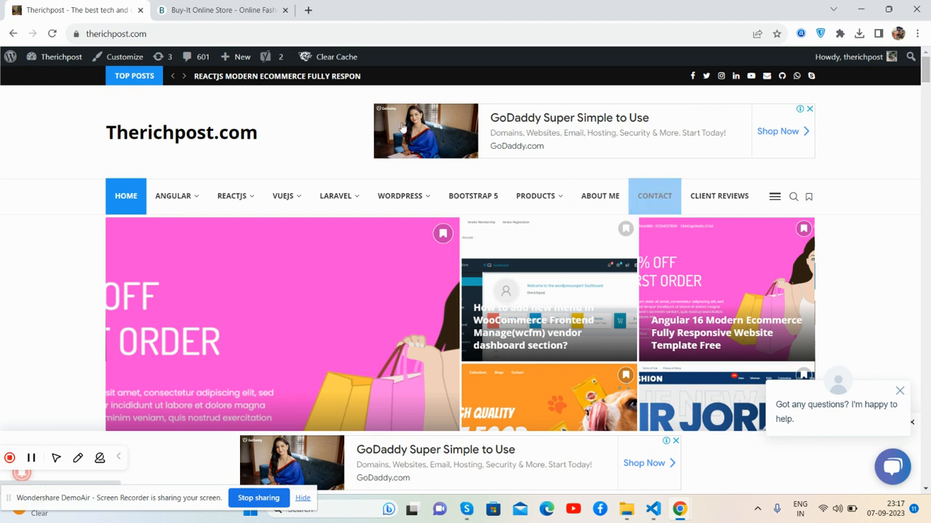
click(218, 9)
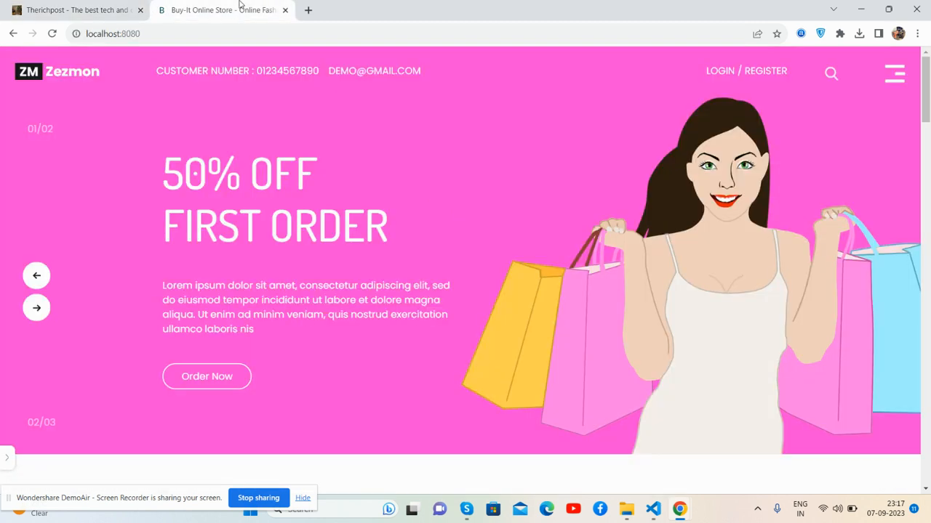